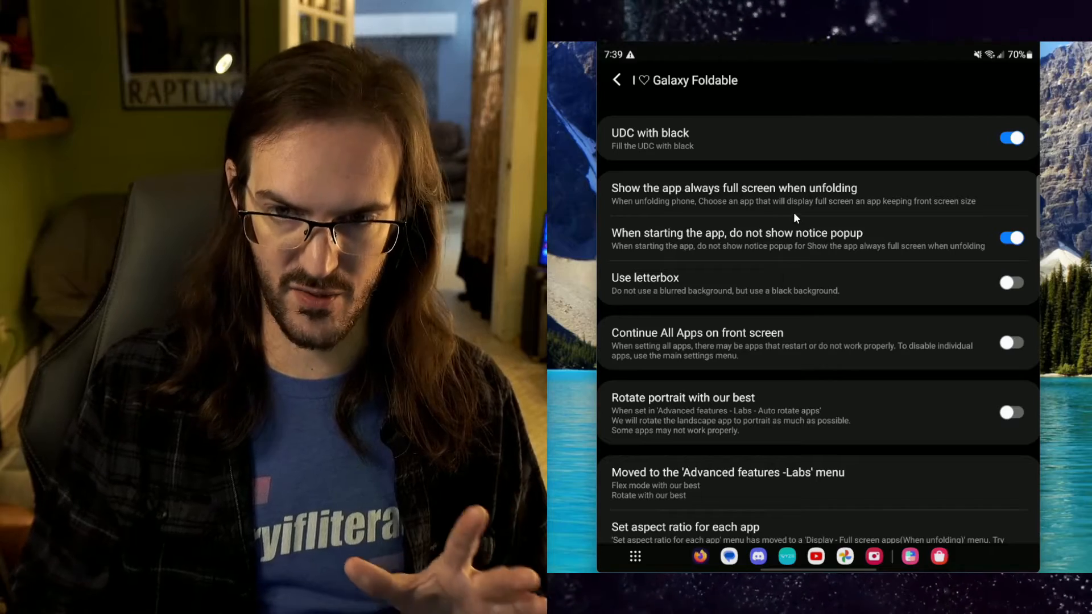
pyautogui.moveTo(804, 264)
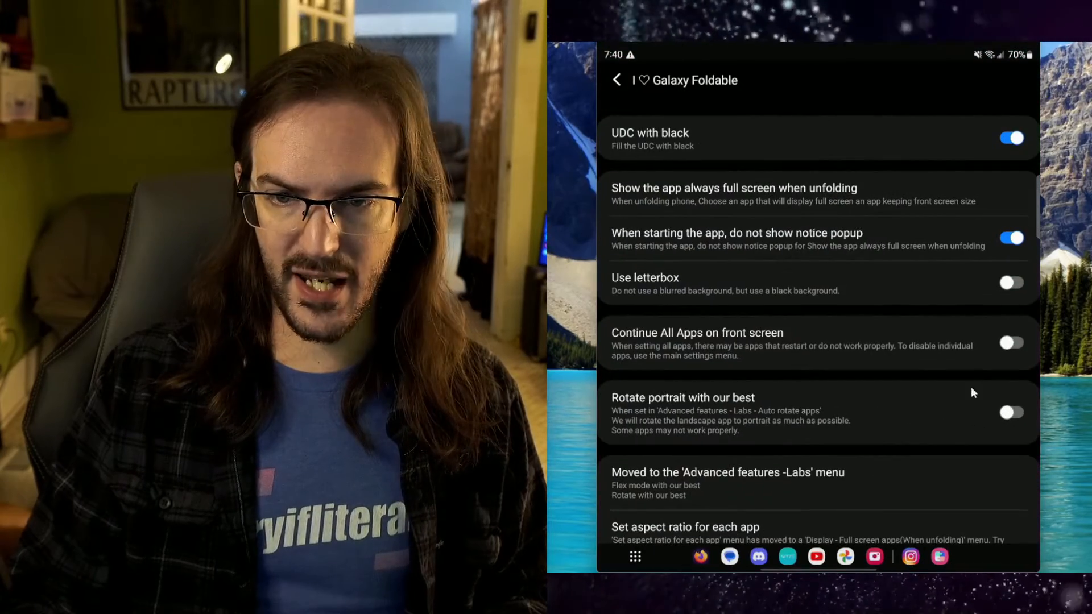
# Switch on Use letterbox so apps get a black background instead of blur.
pyautogui.click(1011, 283)
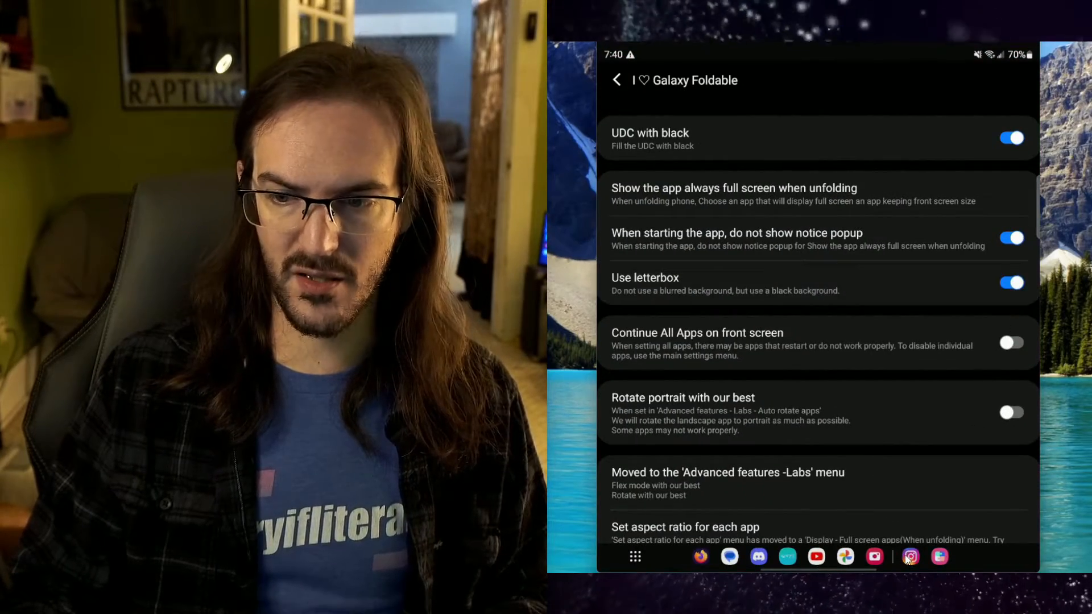
# Switch Use letterbox back off and return to the main MultiStar page.
pyautogui.click(910, 556)
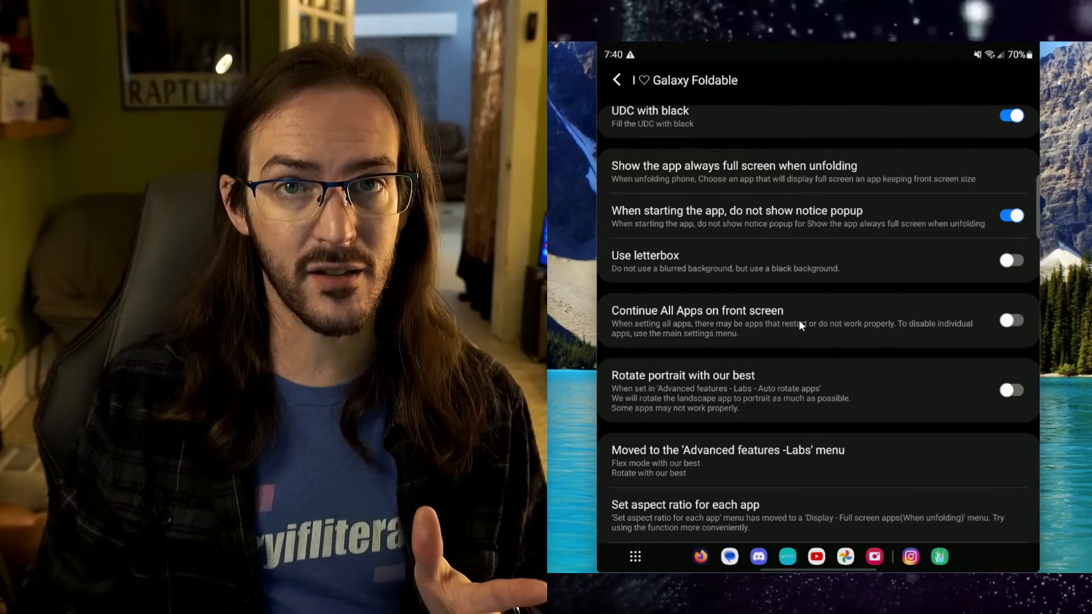
pyautogui.click(616, 80)
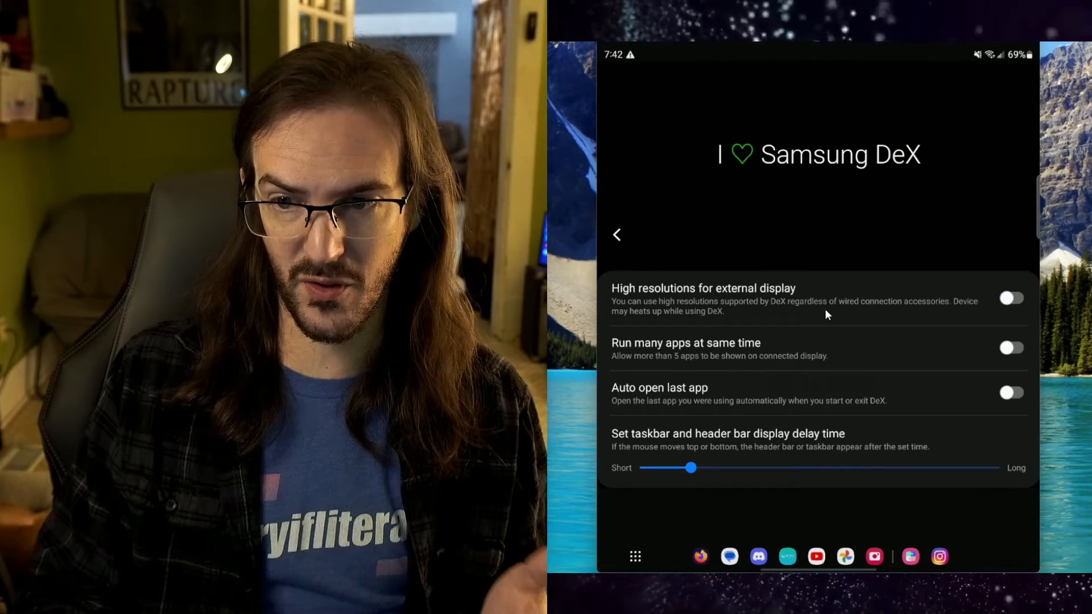
pyautogui.moveTo(947, 315)
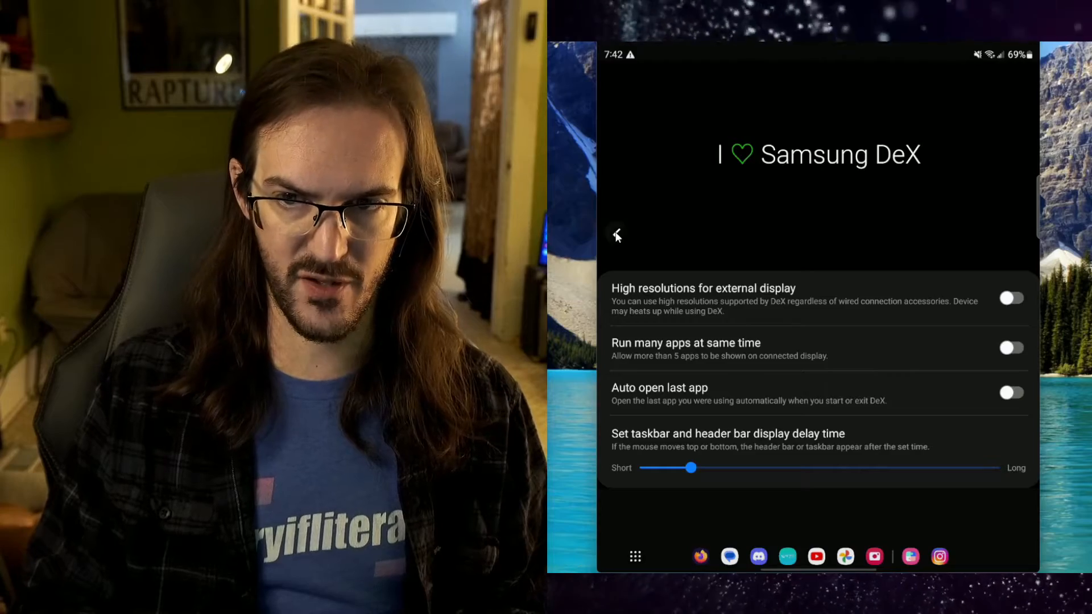
# Leave the Samsung DeX settings page back to the MultiStar main list.
pyautogui.click(615, 235)
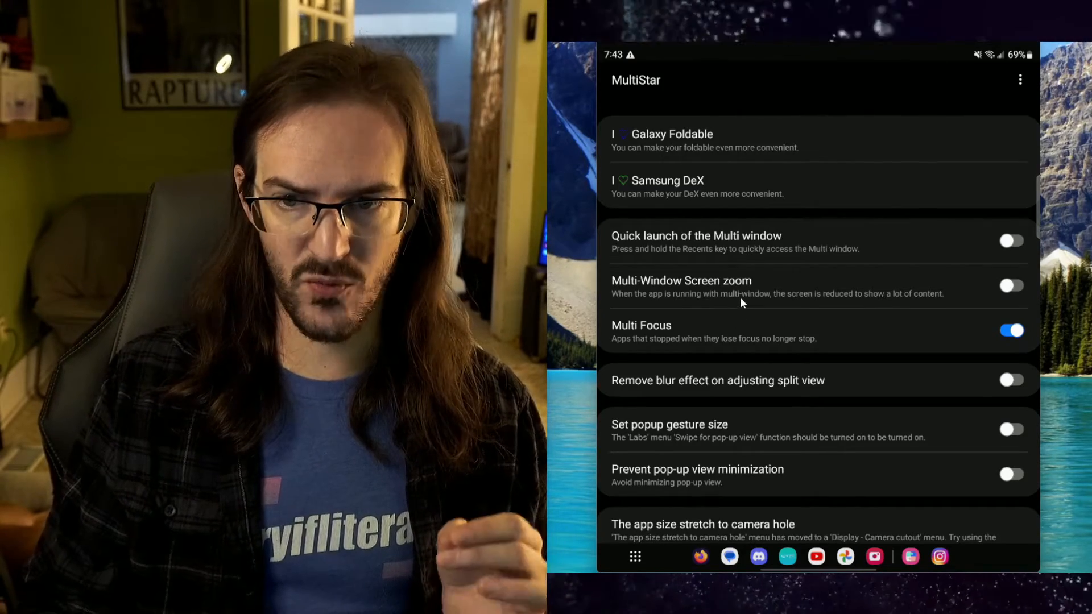
pyautogui.moveTo(799, 308)
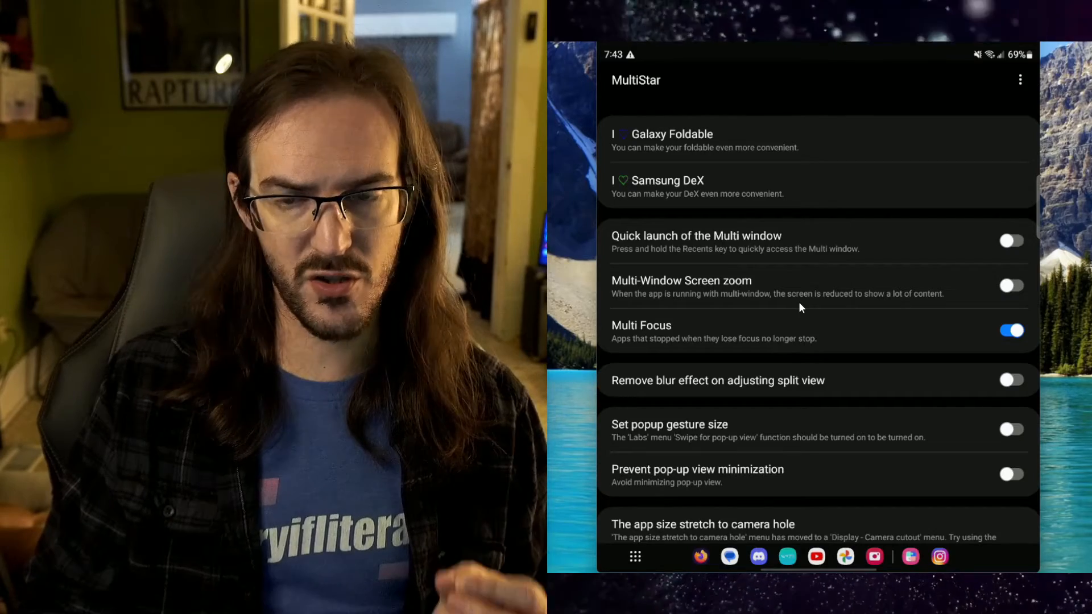
pyautogui.moveTo(790, 328)
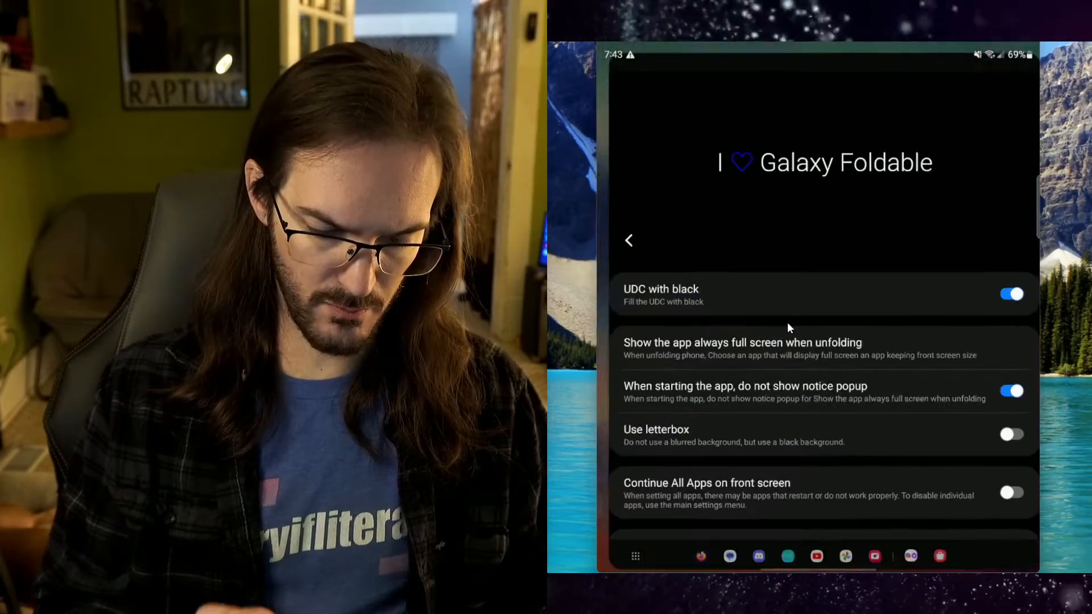
# Enable Multi-Window Screen zoom, revealing Split screen View and Pop-up View choices.
pyautogui.click(628, 240)
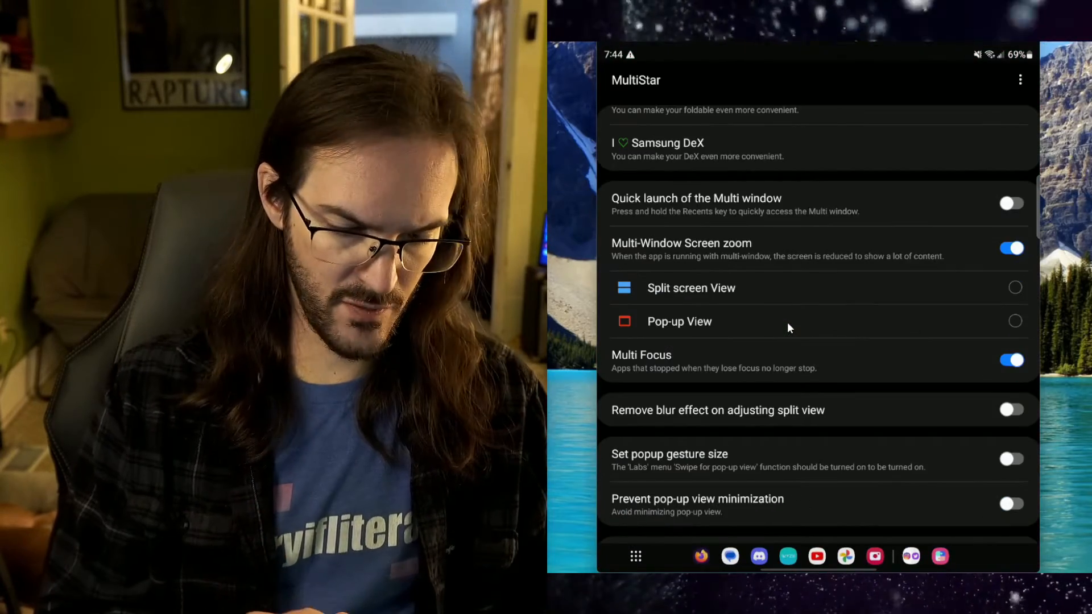